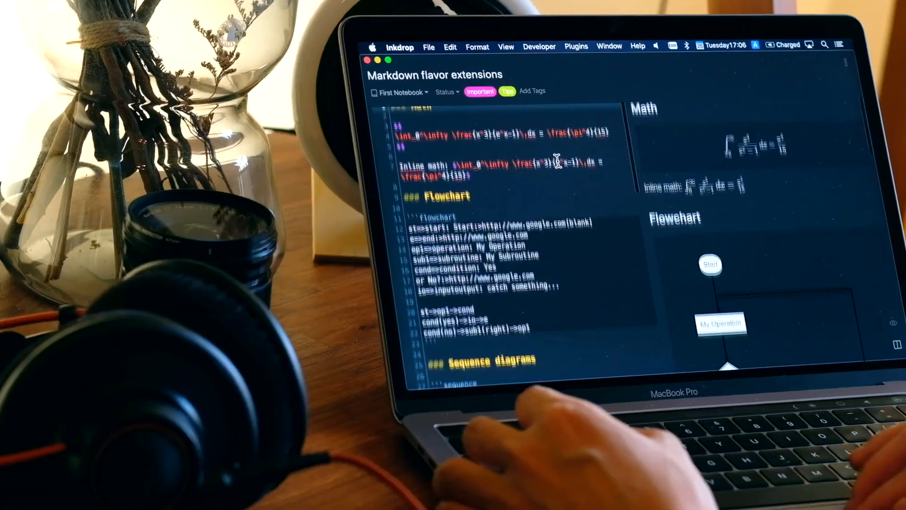
Step: Scroll down through the Markdown flavor extensions note in Inkdrop
scroll("down", 3)
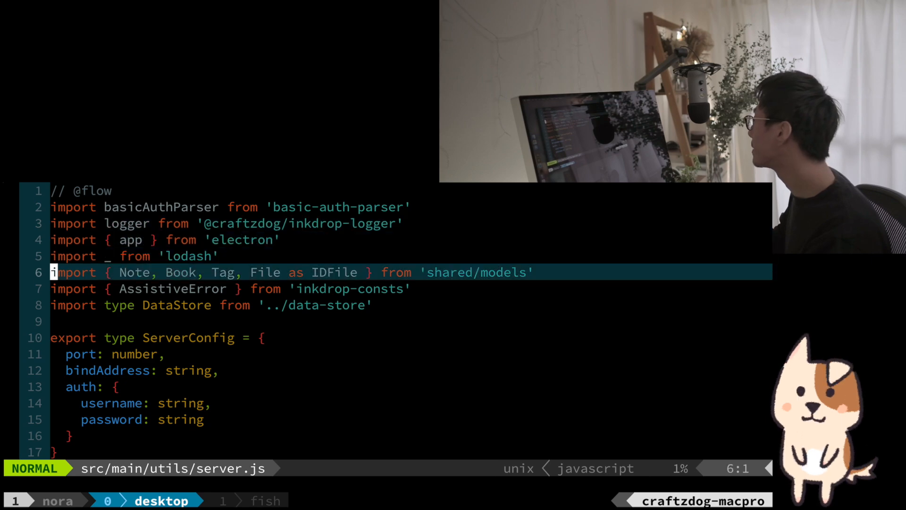
Step: Search /koa in server.js and step through the '/' and '/notes' route handlers
type("/koa")
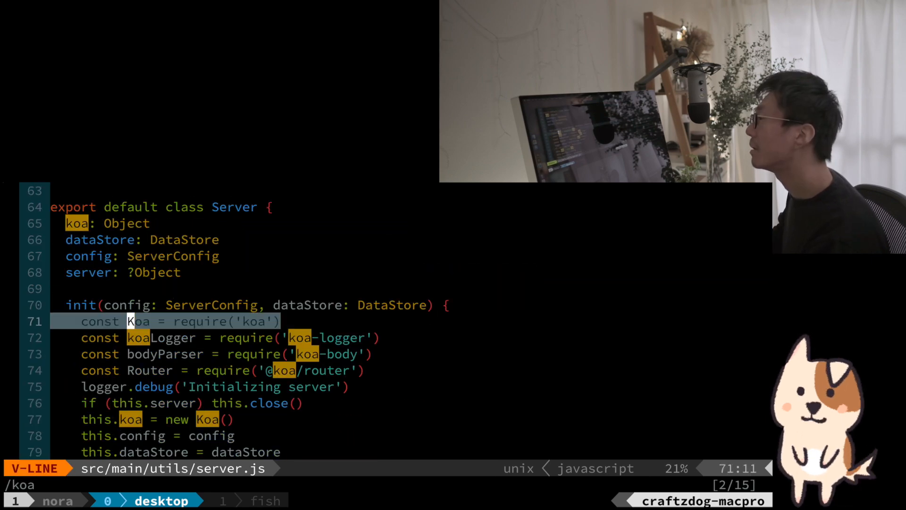
key("Escape")
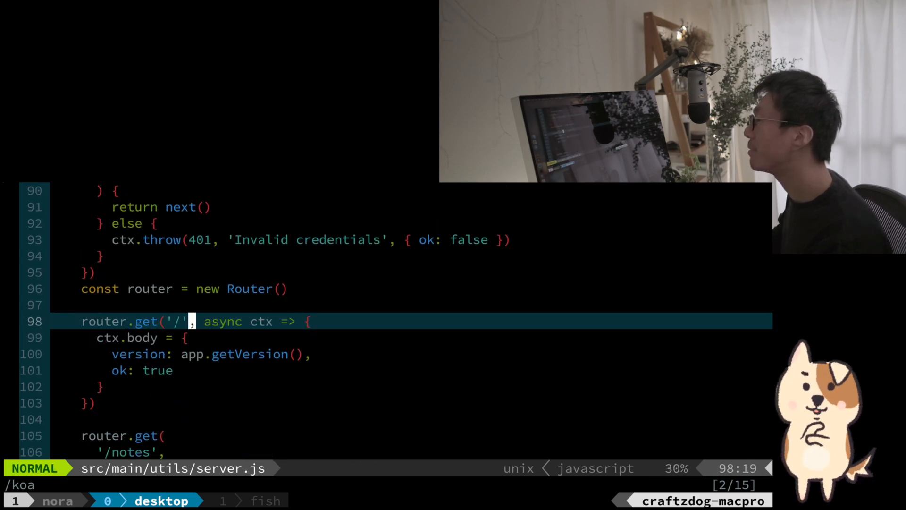
key("j")
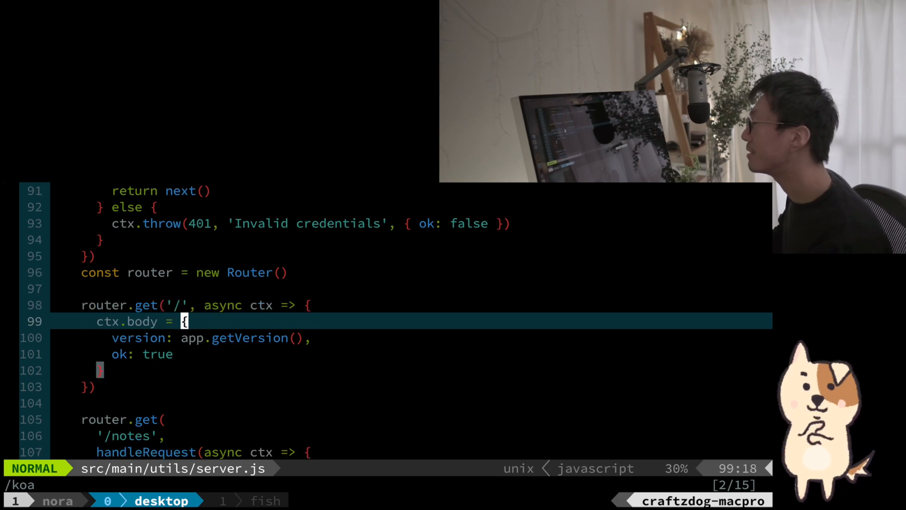
key("V")
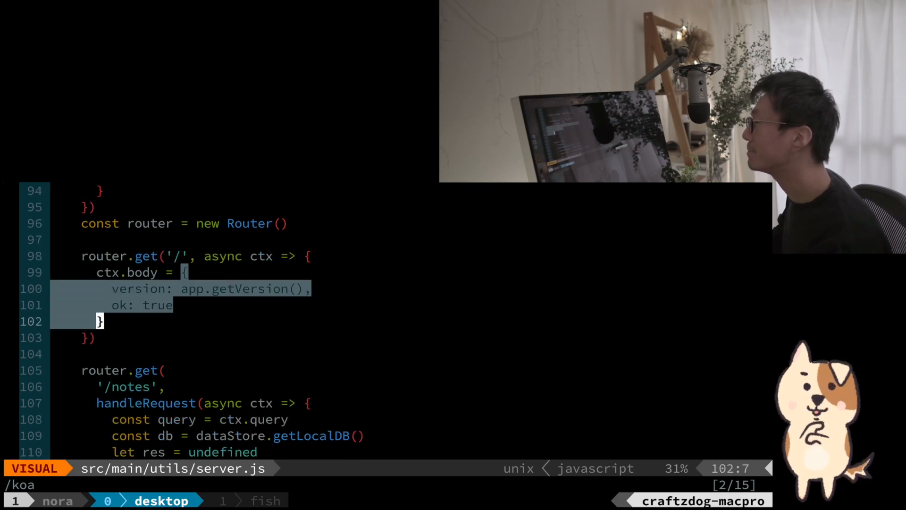
key("Escape")
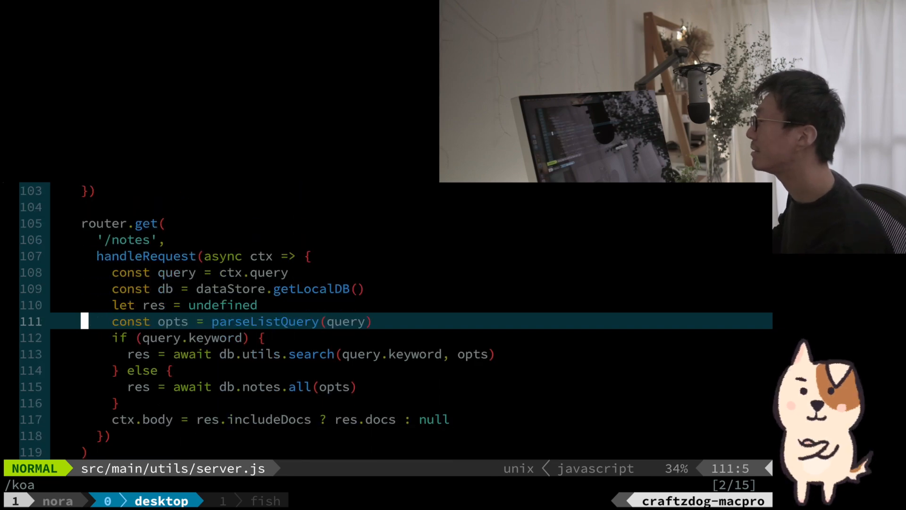
key("k")
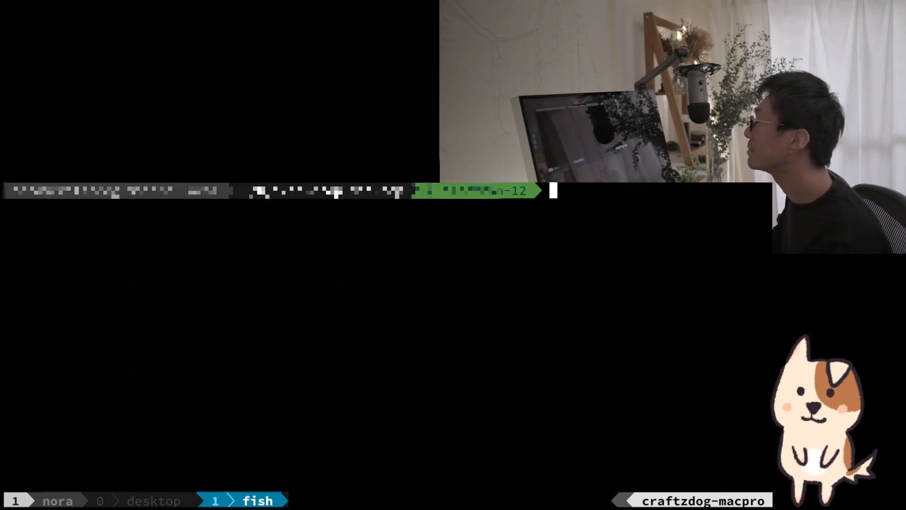
Step: Run npm start to launch the development build of Inkdrop
type("npm start")
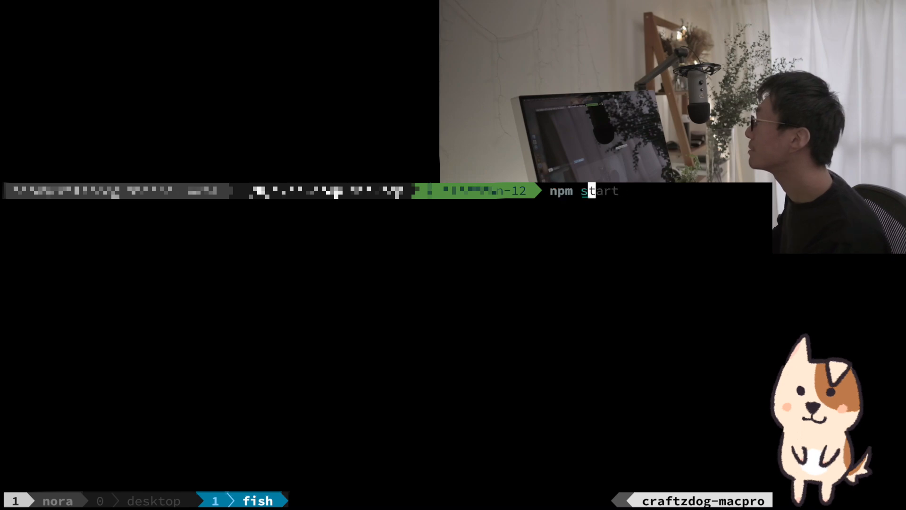
key("Return")
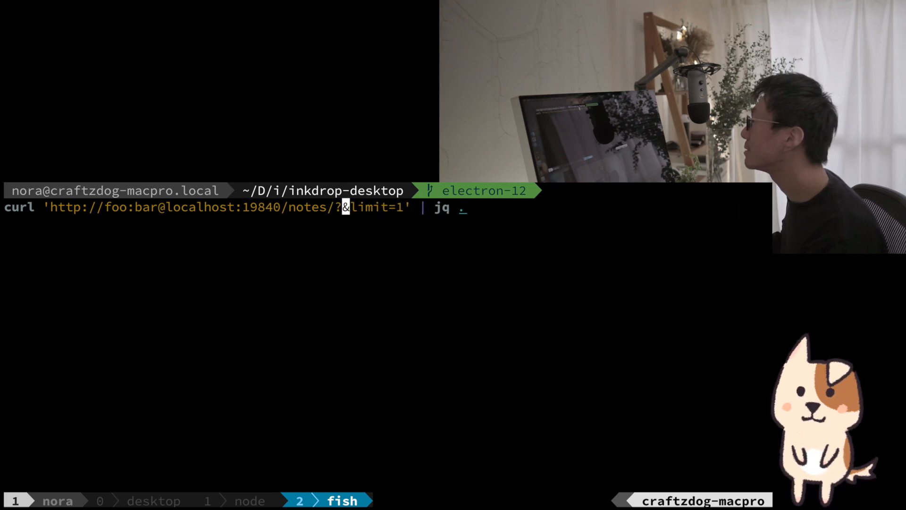
Step: Fetch one note as JSON via curl, then rerun the query with &keyword= added
key("Return")
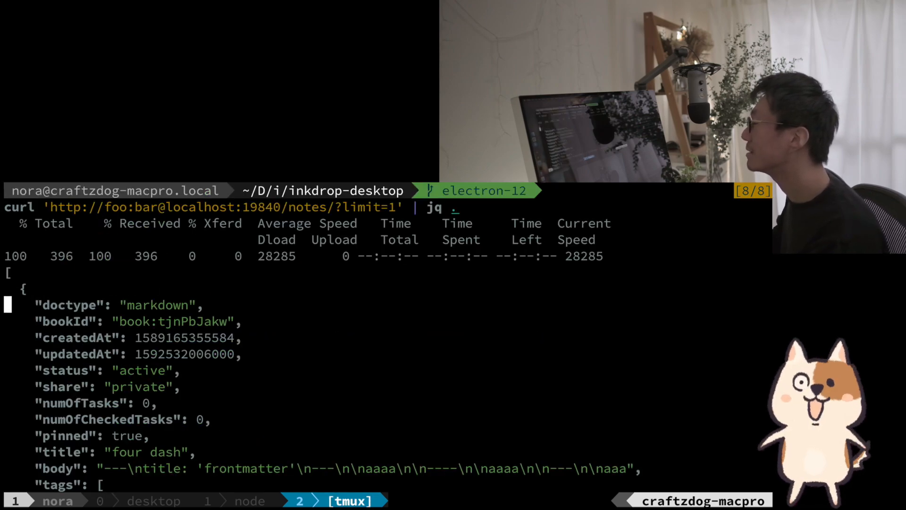
scroll("down", 3)
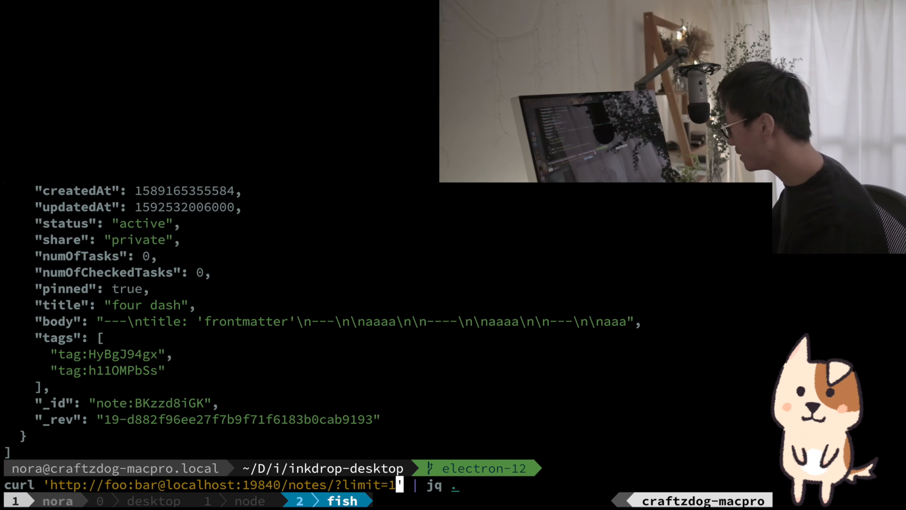
type("&keyword")
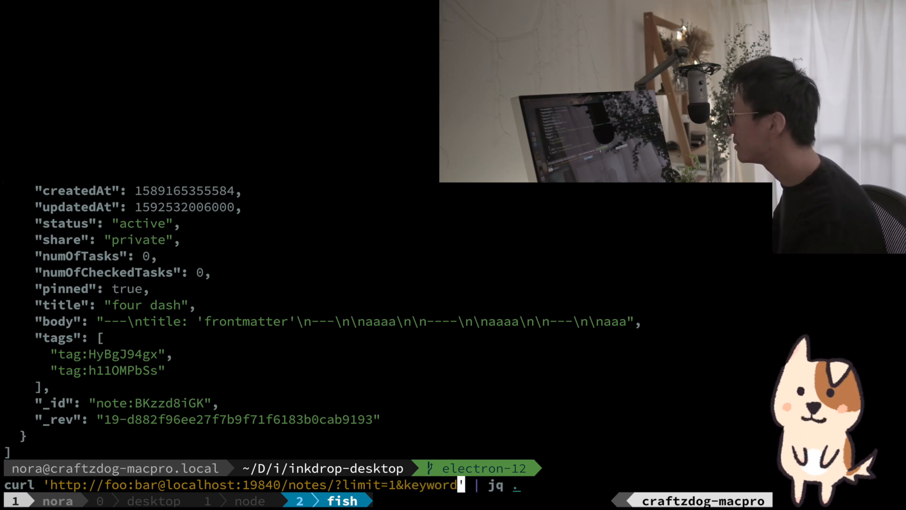
type("=")
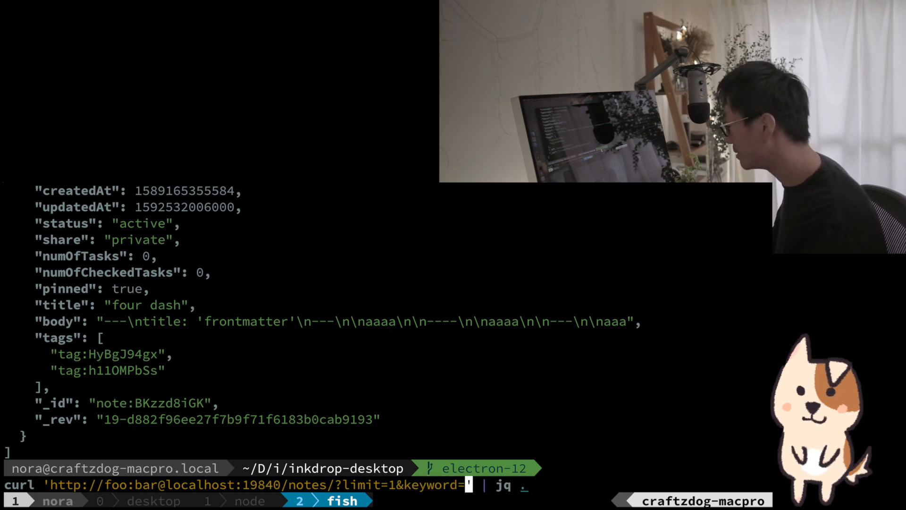
key("Return")
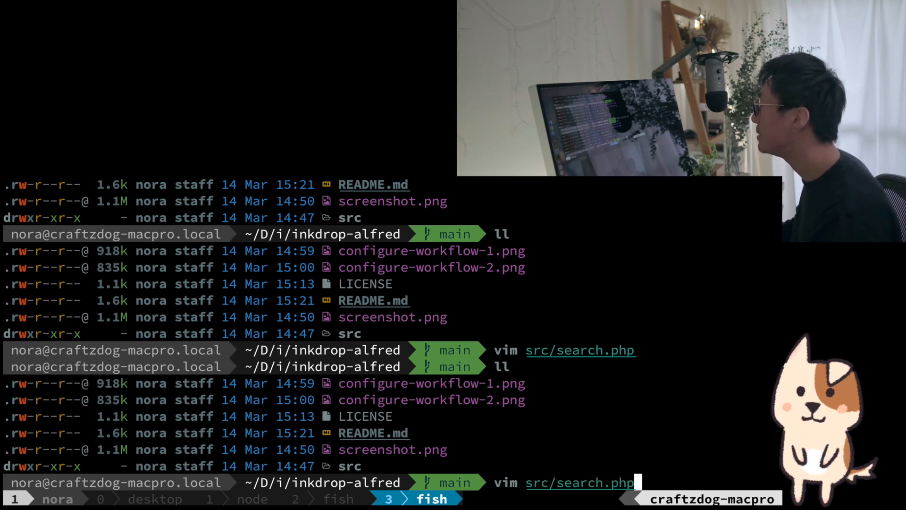
Step: Open search.php and review its constructor parameters, $baseUrl request line and results loop
key("Return")
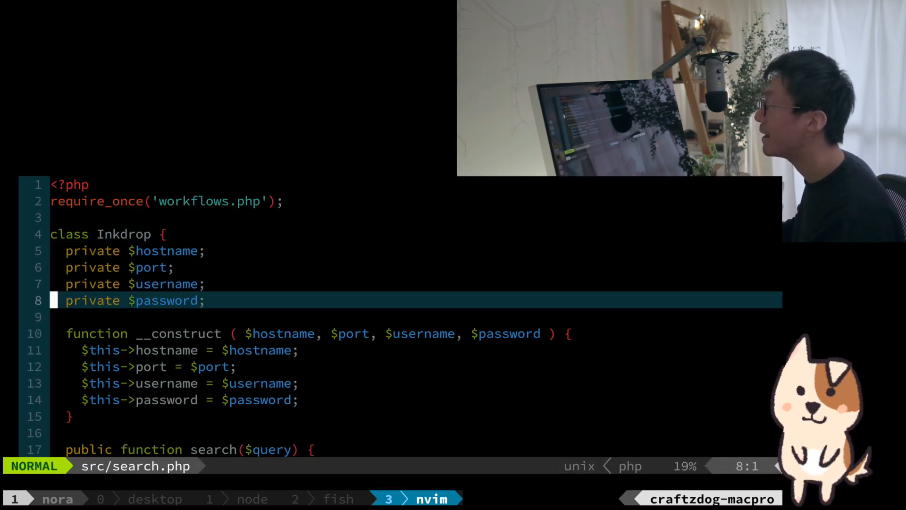
key("j")
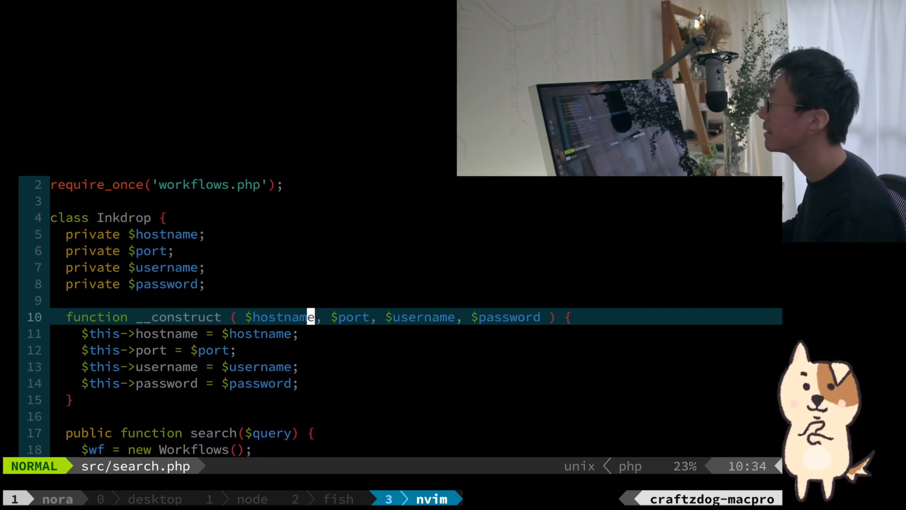
key("v")
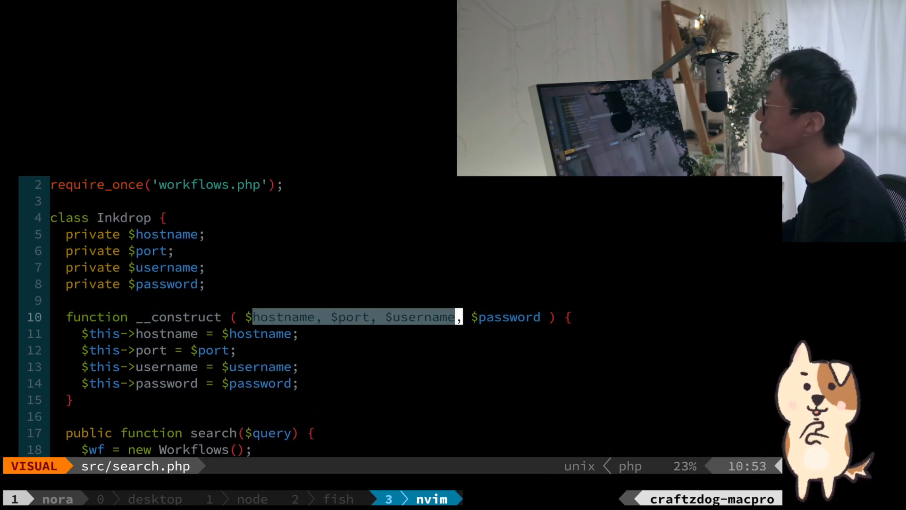
key("Escape")
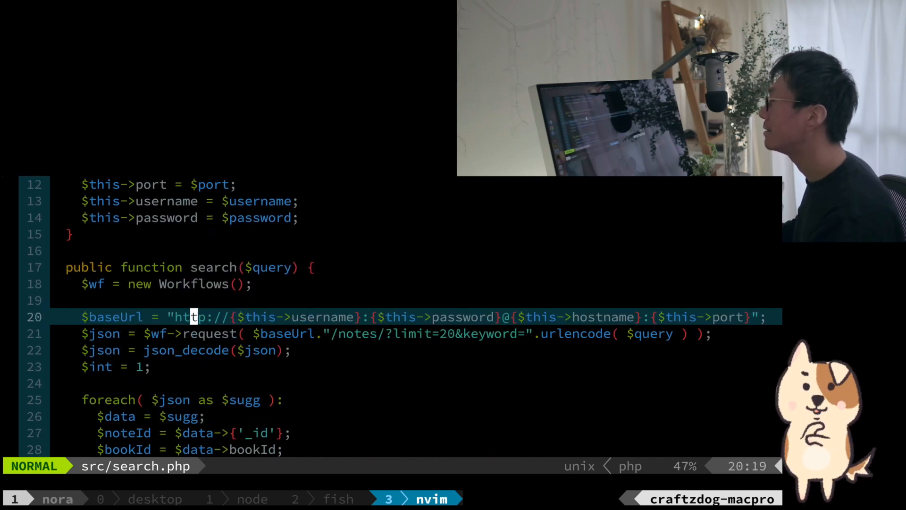
key("V")
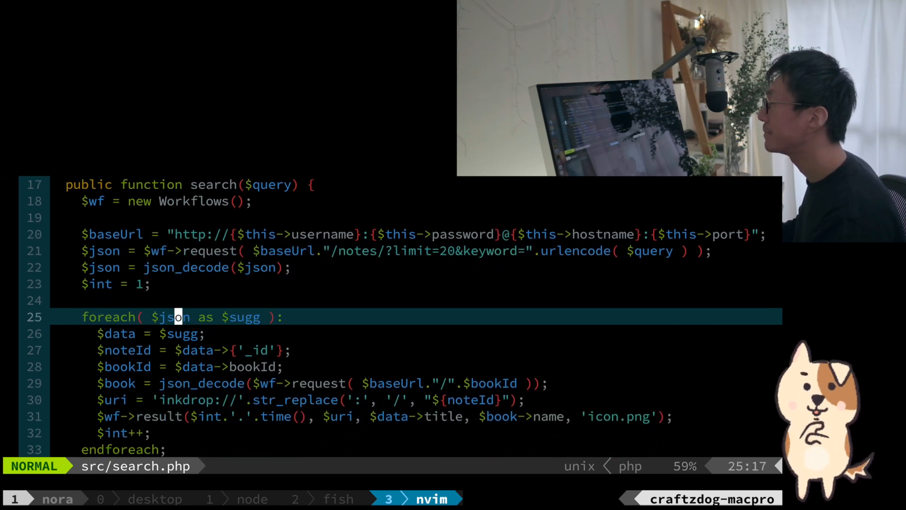
key("j")
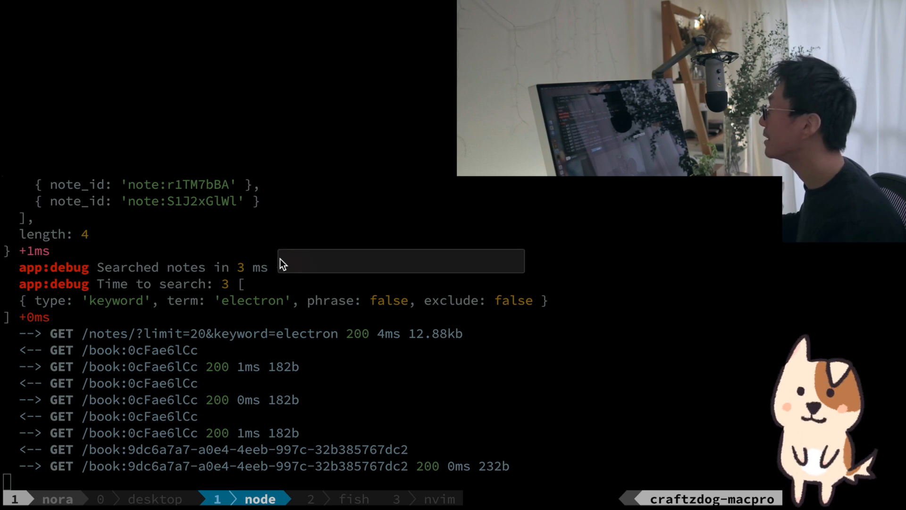
mouse_move(355, 193)
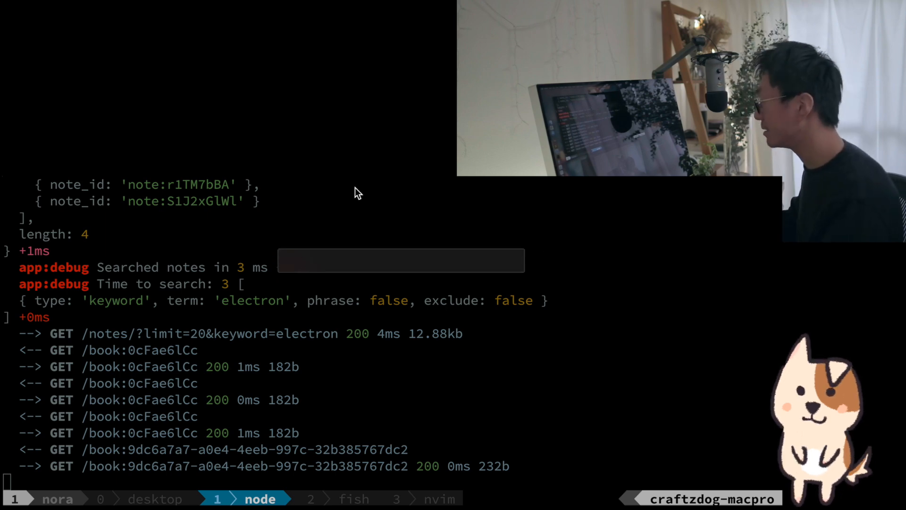
Step: Search 'ink electron' in Alfred, open 'Send key events to webContents on Electron', then clear the axios query
type("ink")
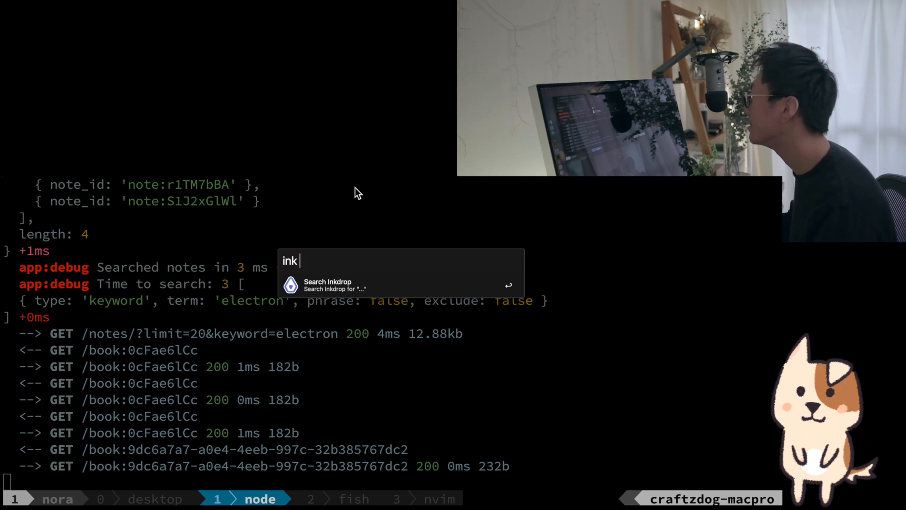
type("electron")
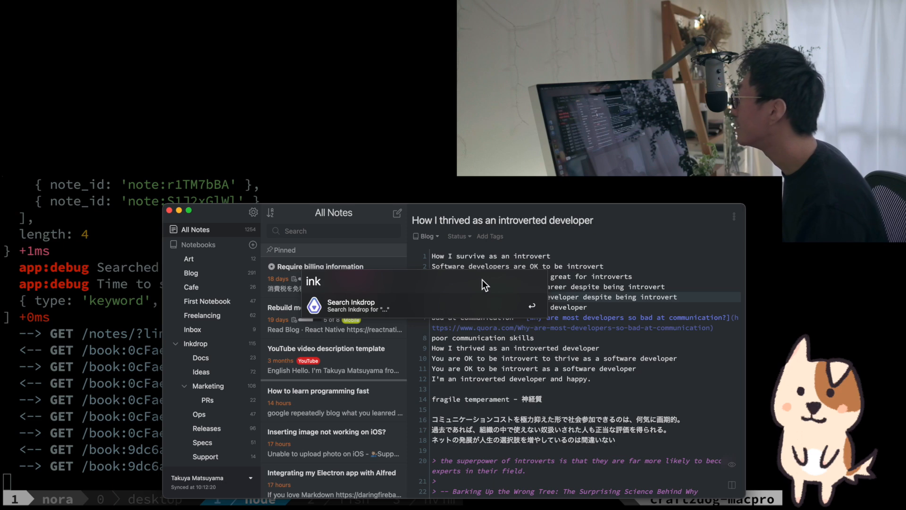
type("elec")
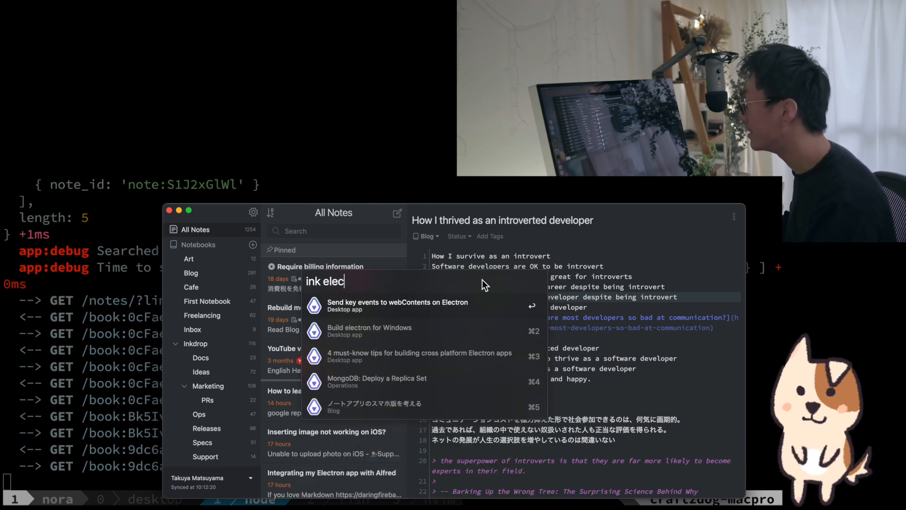
type("tron")
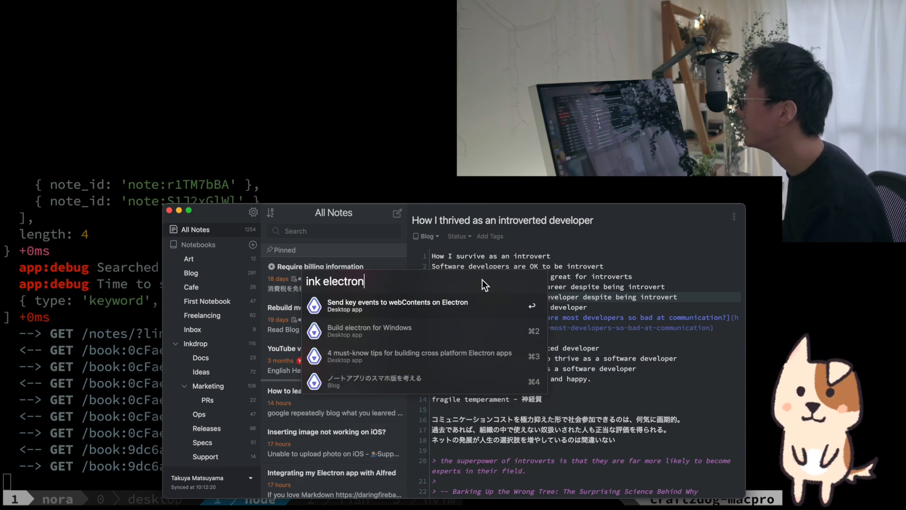
left_click(397, 305)
type("ink axios")
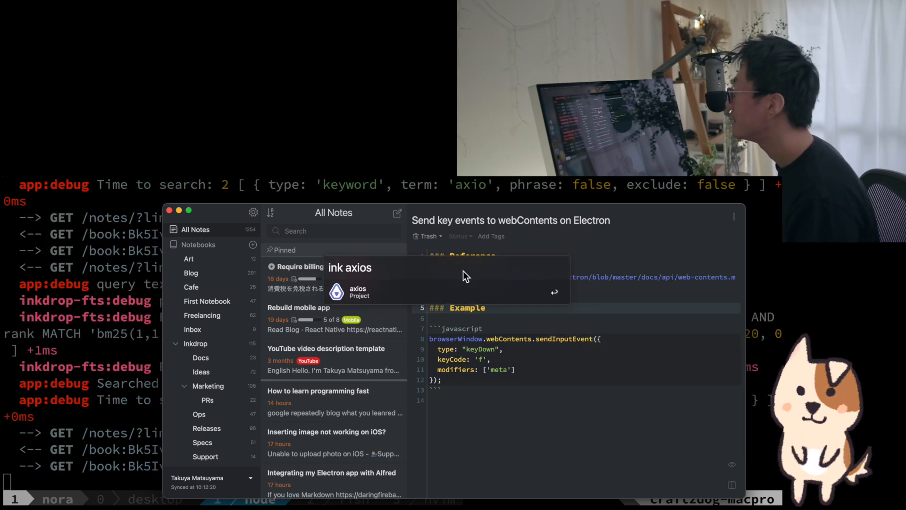
key("Backspace")
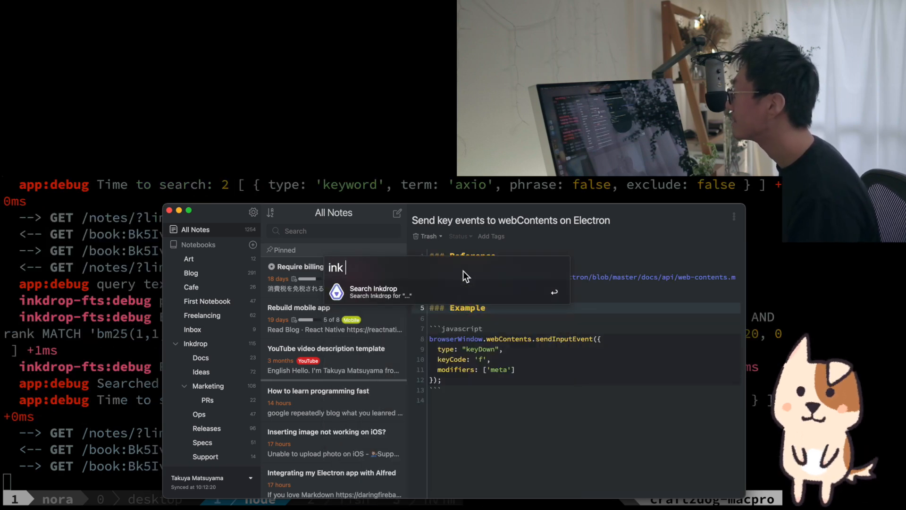